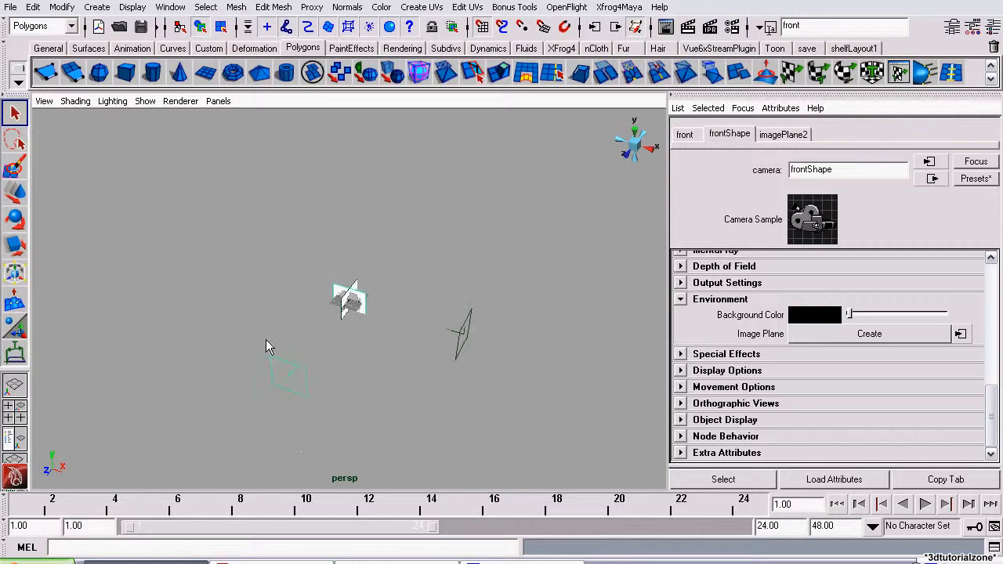
- Select the front camera to reach its frontShape Environment and Image Plane settings
{"action": "left_click", "coordinate": [97, 6]}
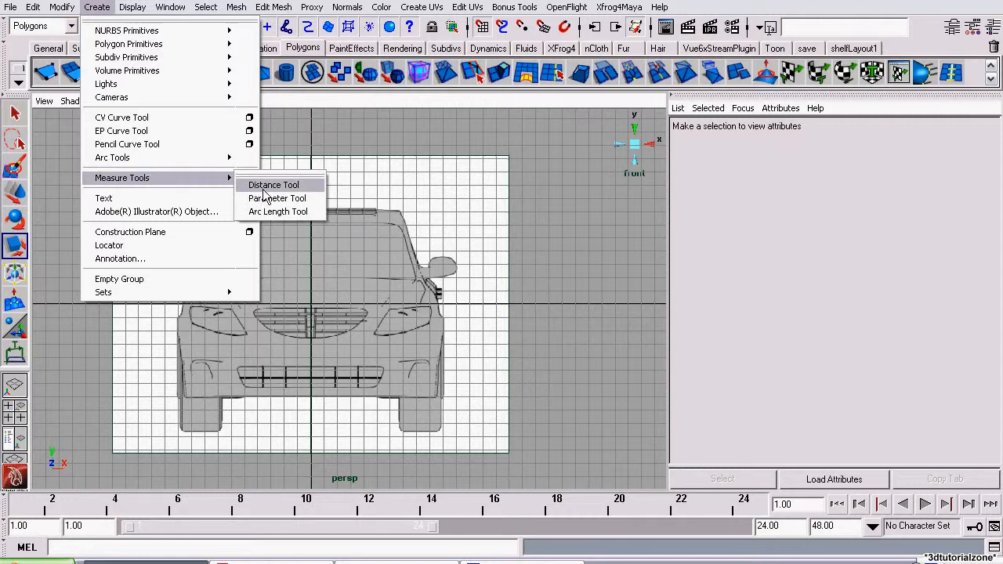